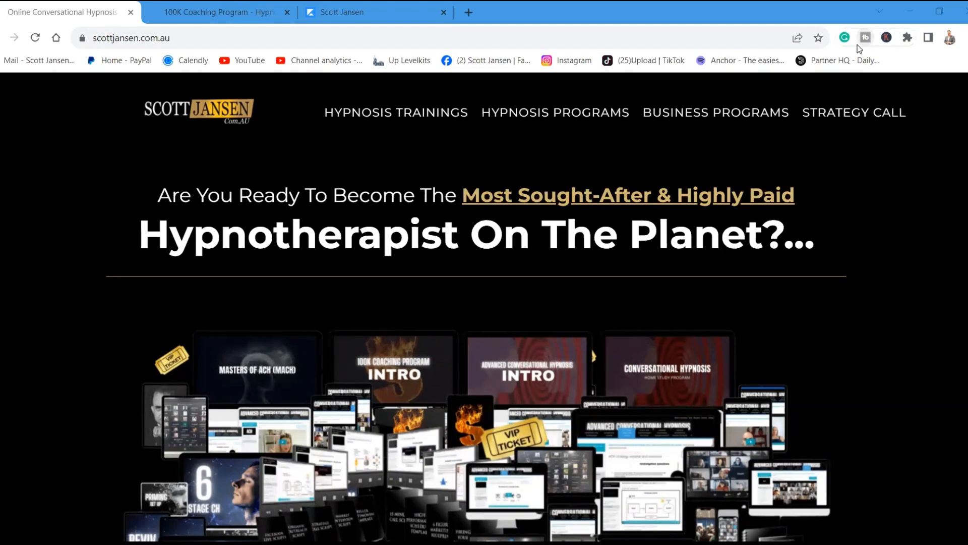
click(219, 12)
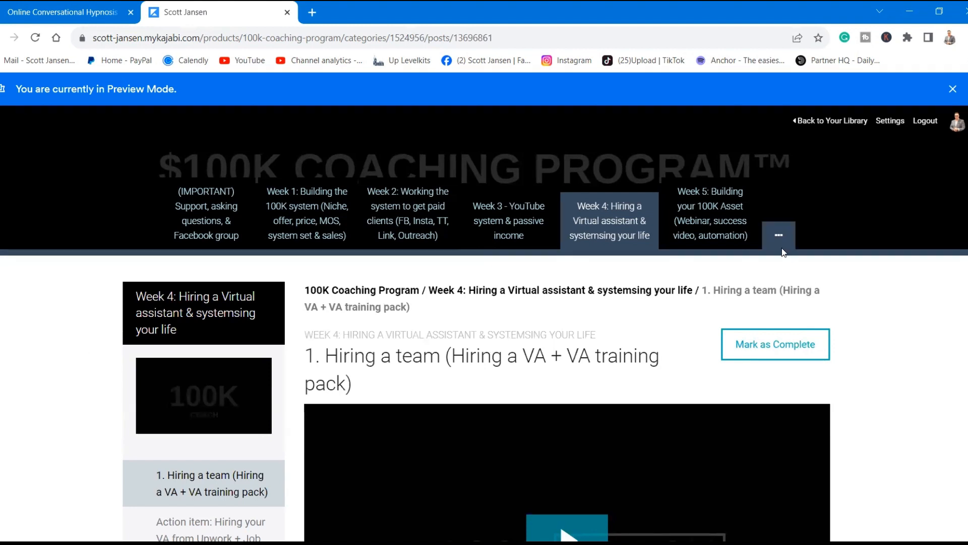
click(709, 212)
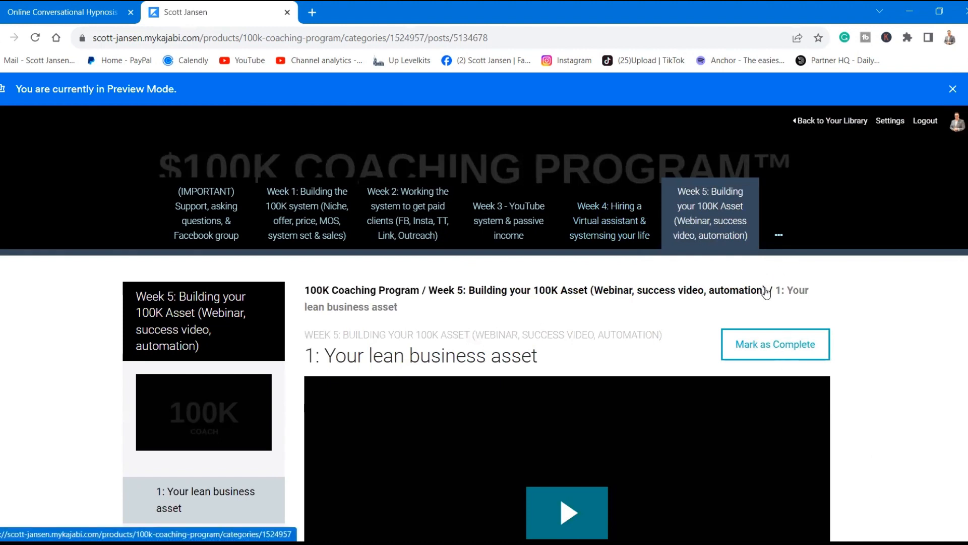